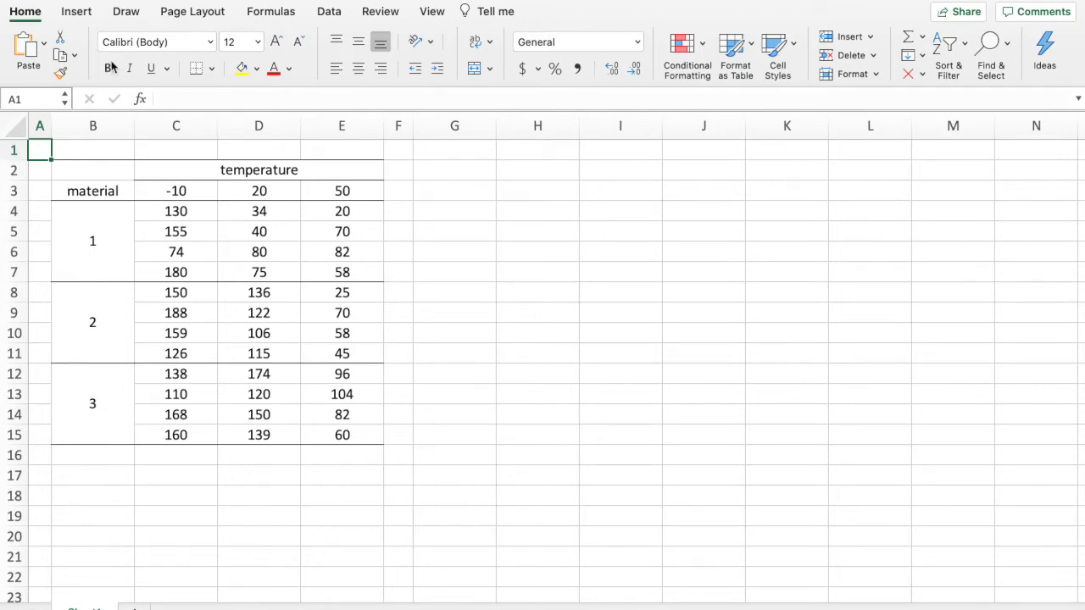
pyautogui.moveTo(329, 12)
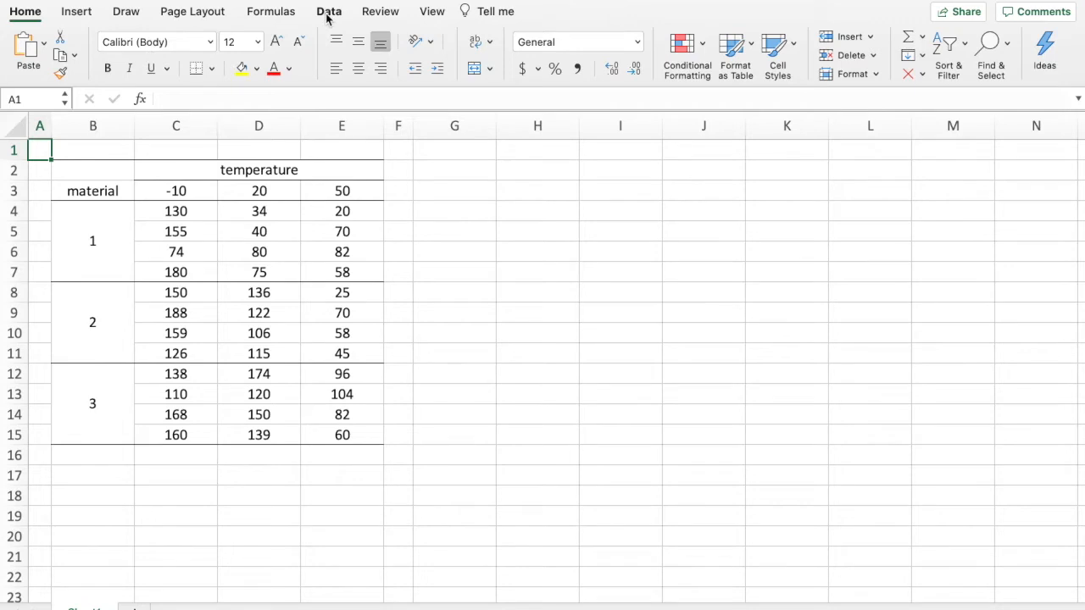
# Start the 'Anova: Two-Factor With Replication' tool from the Data Analysis list
pyautogui.click(329, 10)
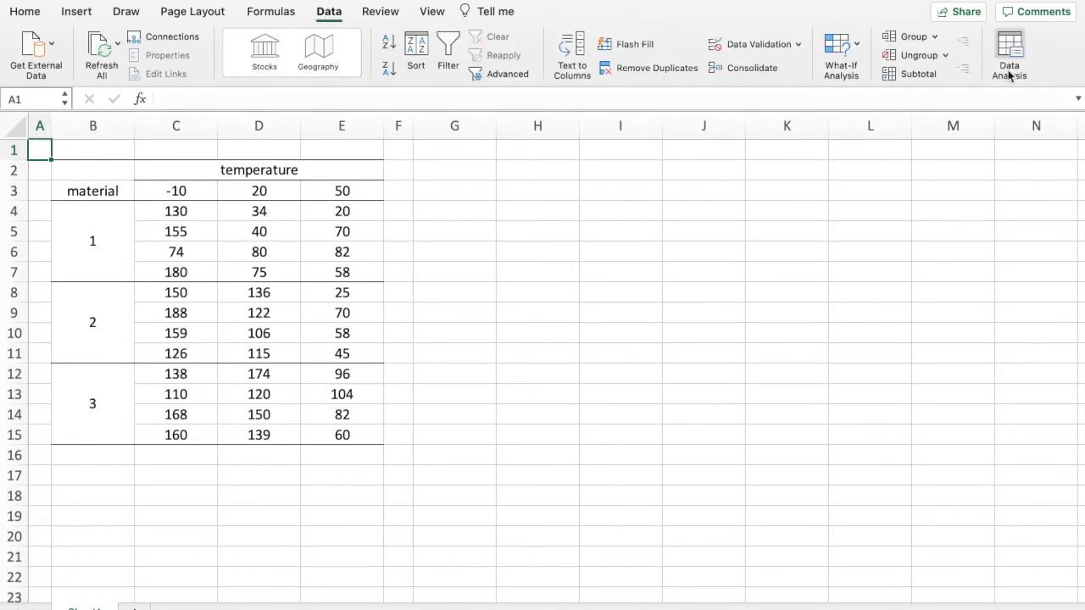
pyautogui.click(1008, 54)
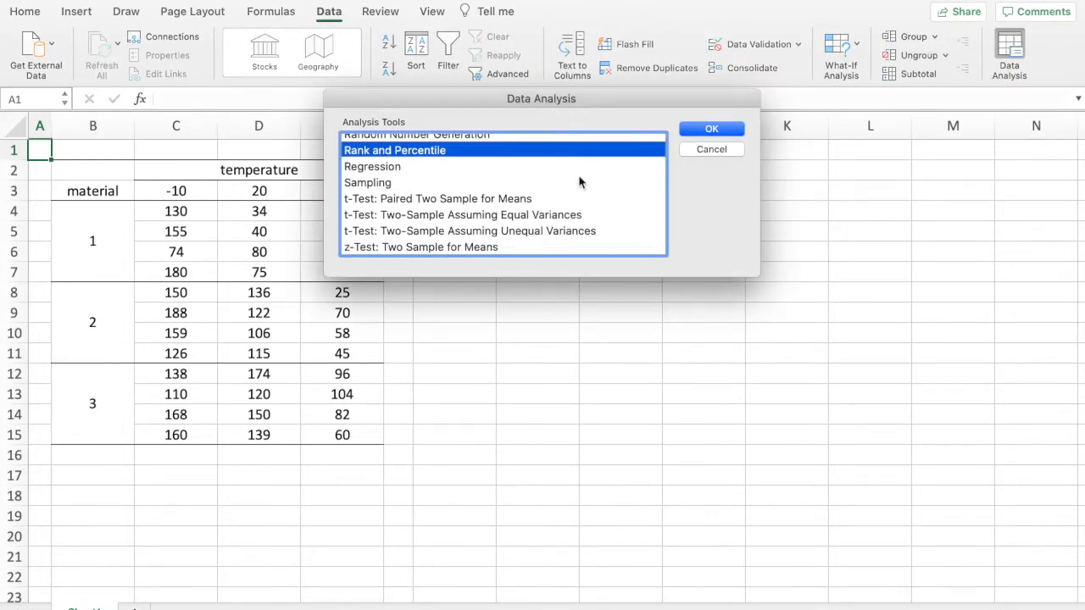
pyautogui.scroll(3)
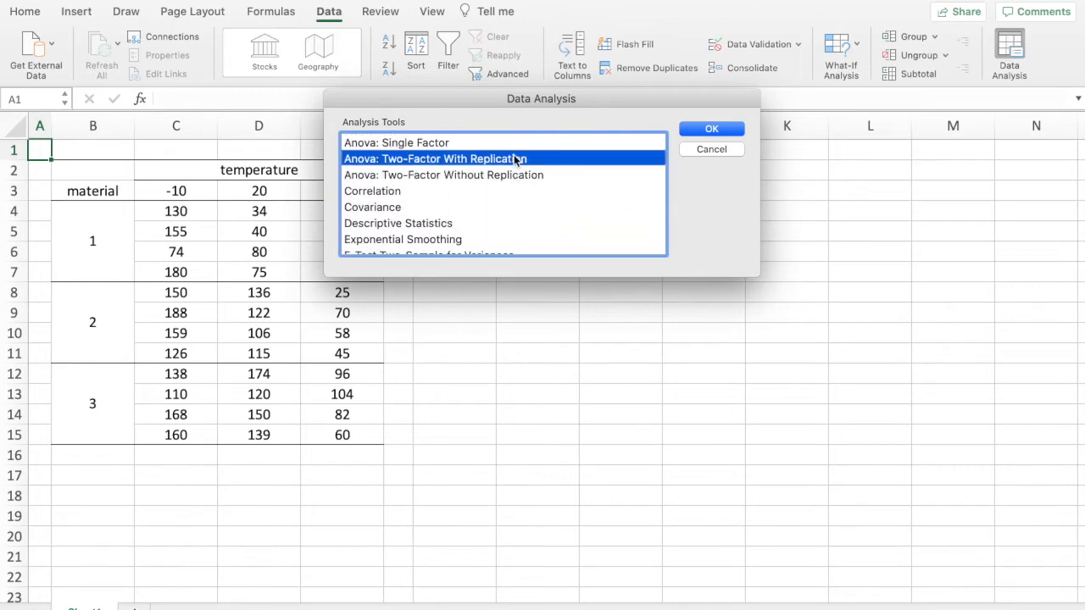
pyautogui.click(712, 129)
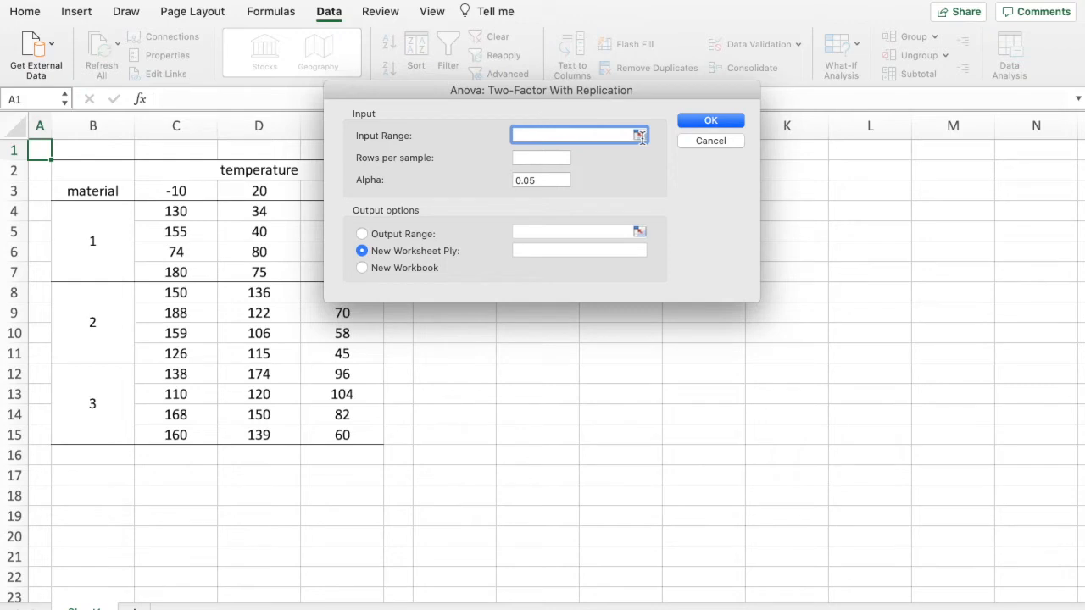
# Run the ANOVA on input range B3:E15, 4 rows per sample, output at G2 on this sheet
pyautogui.click(639, 136)
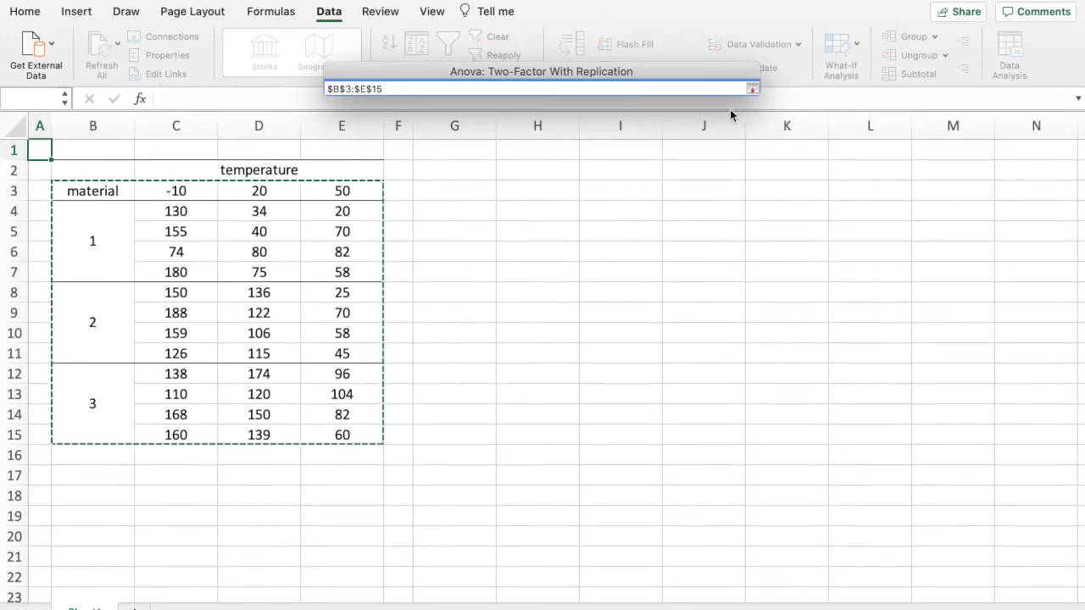
pyautogui.click(752, 88)
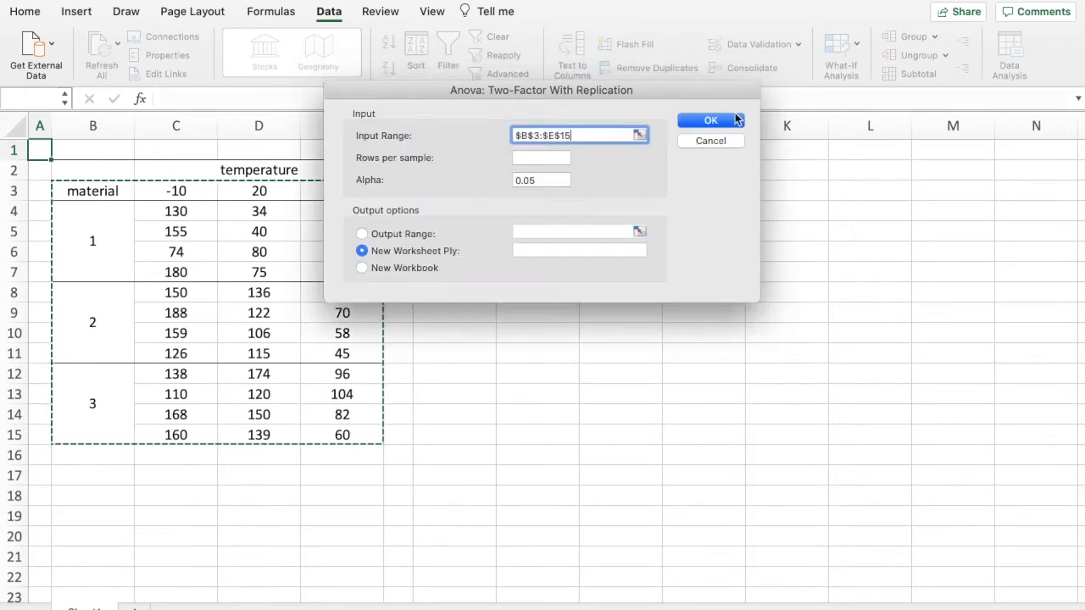
pyautogui.click(541, 158)
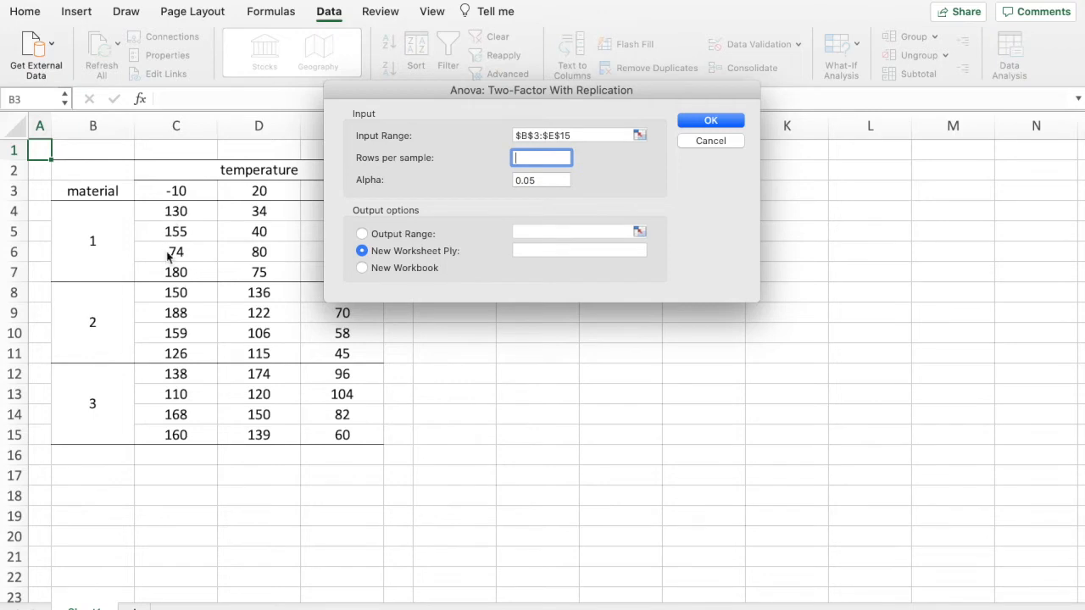
pyautogui.moveTo(196, 208)
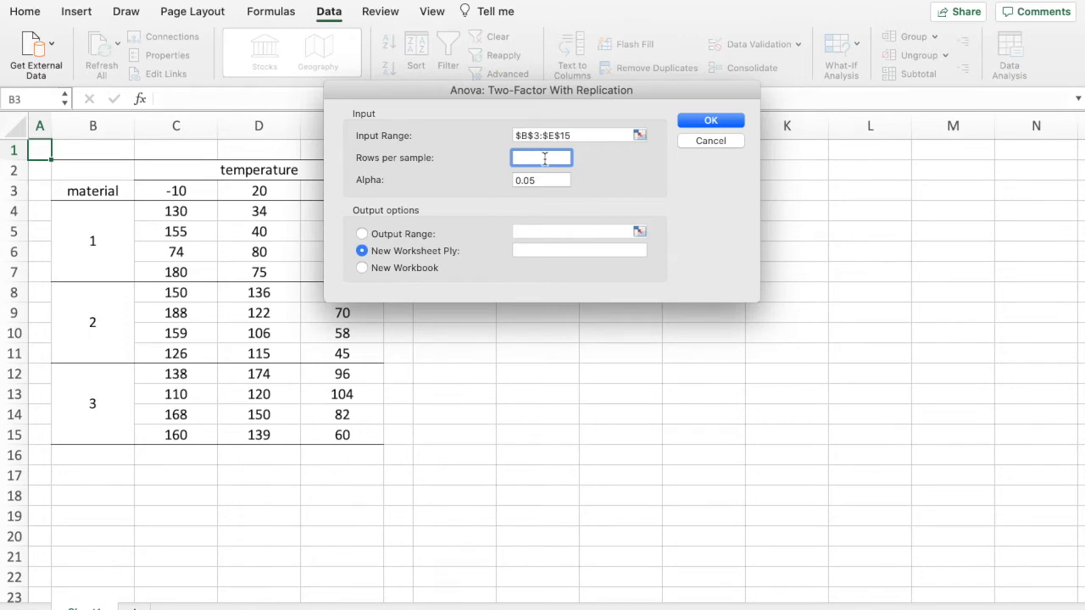
pyautogui.write('4')
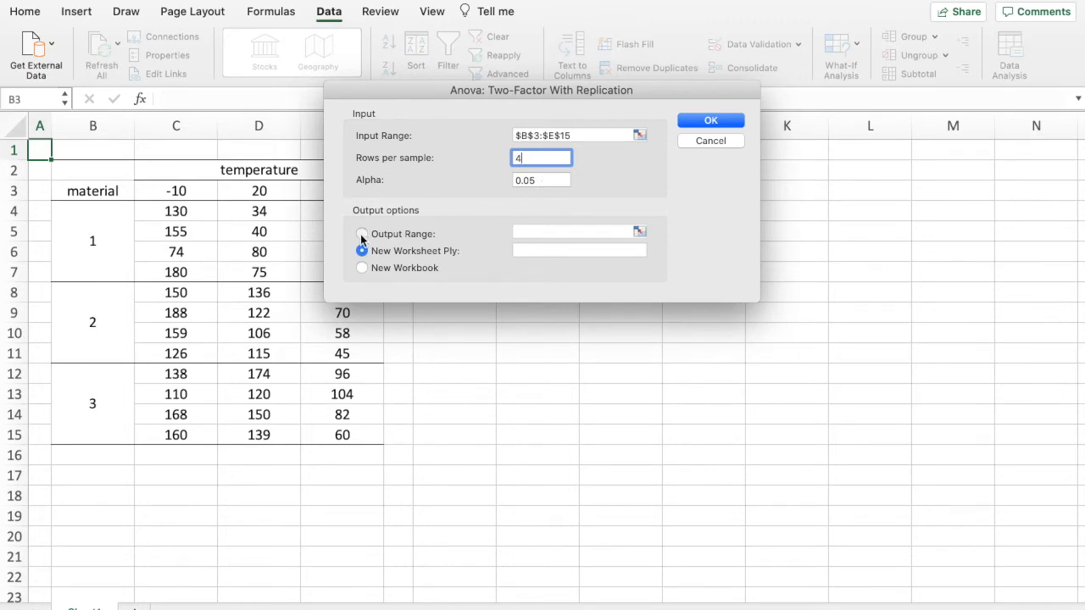
pyautogui.click(362, 234)
pyautogui.write('$G$2')
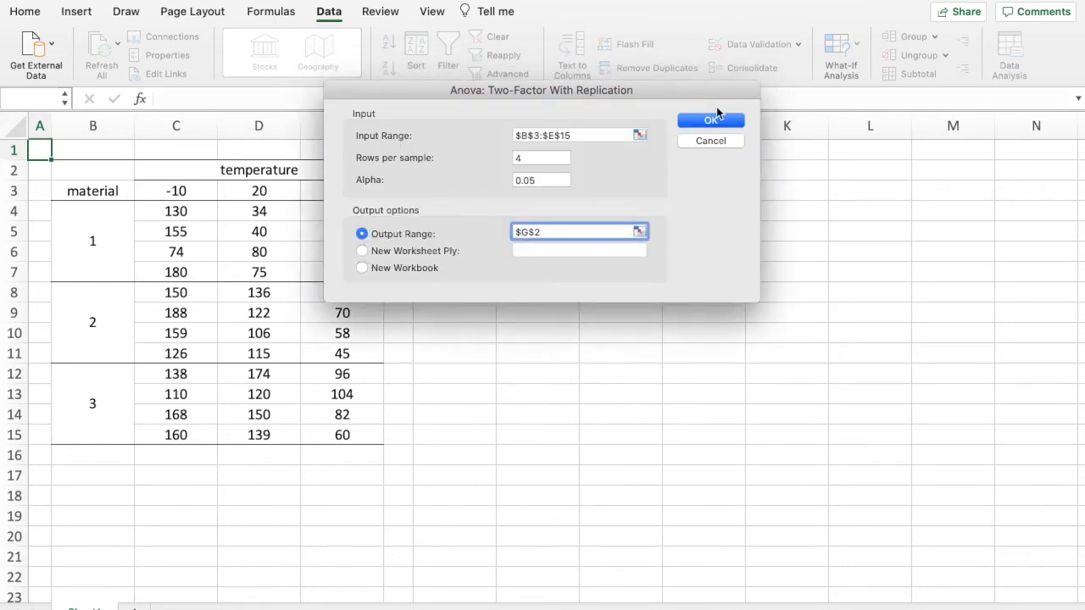
pyautogui.click(710, 118)
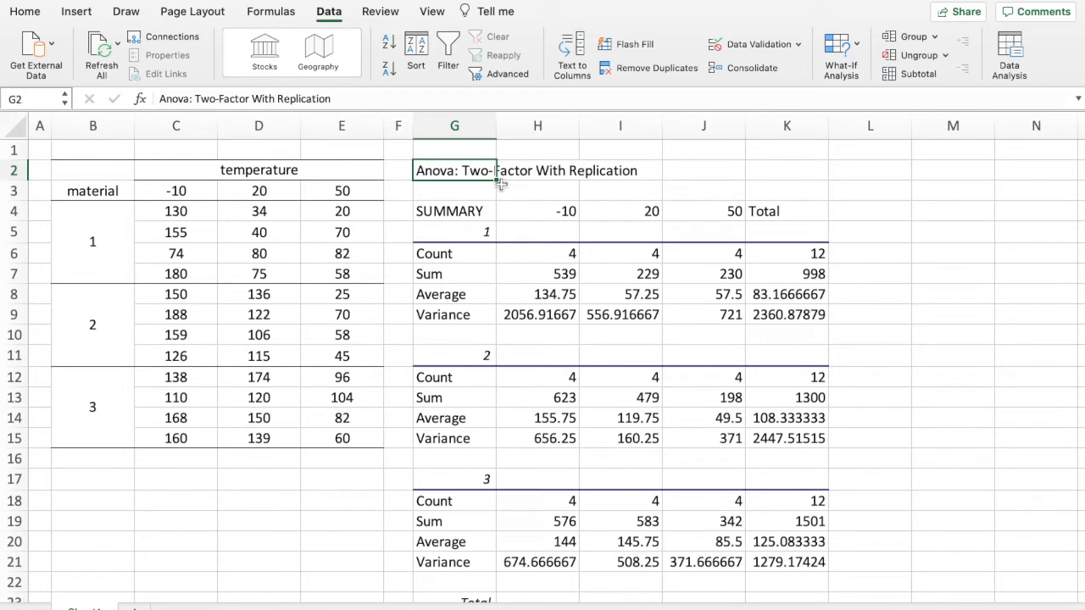
pyautogui.moveTo(539, 256)
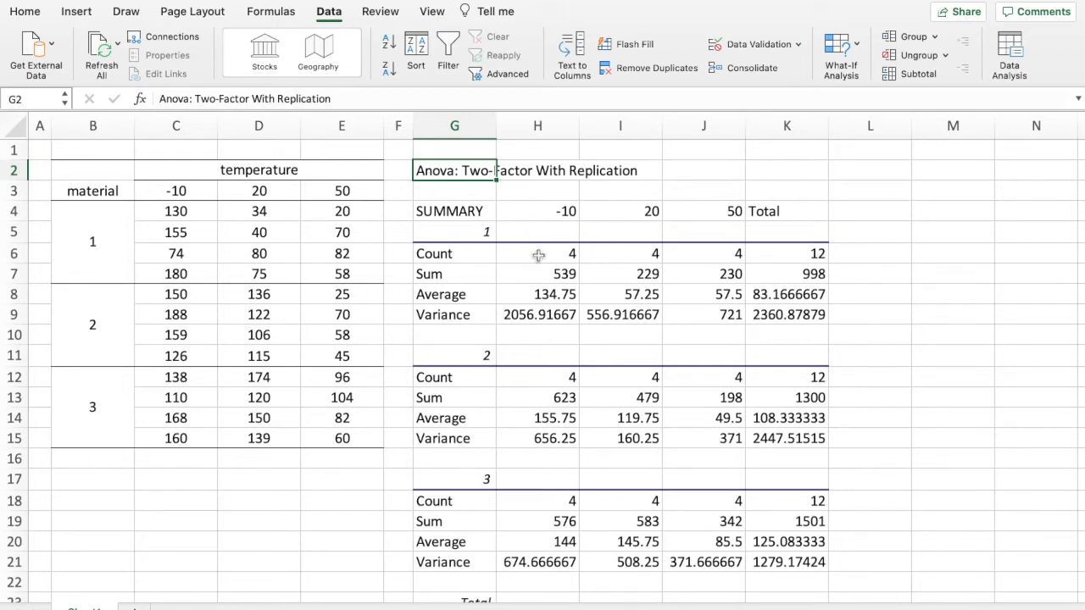
pyautogui.click(537, 254)
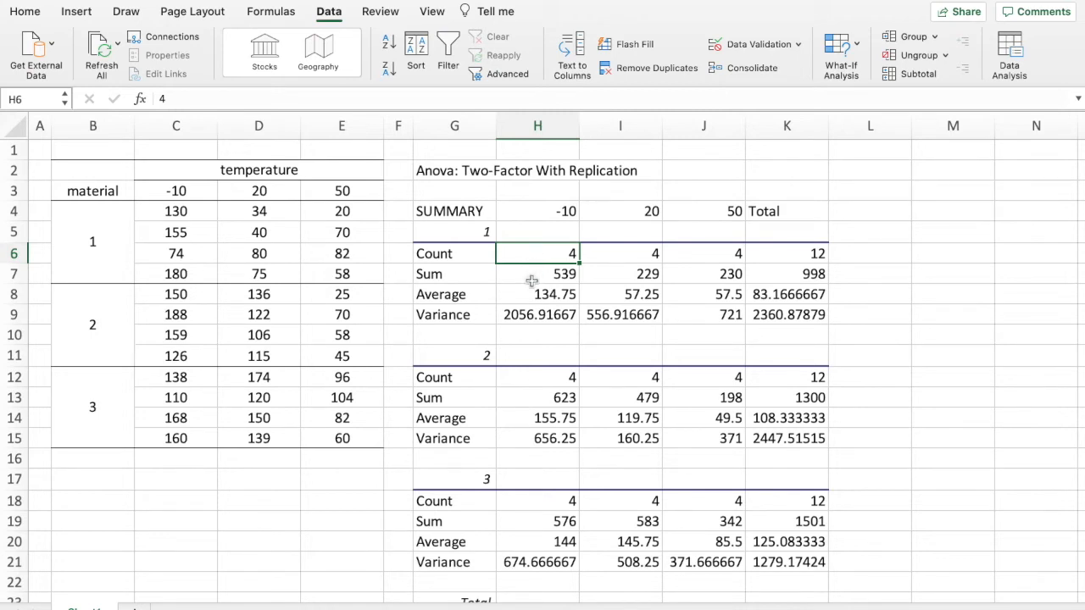
pyautogui.click(536, 274)
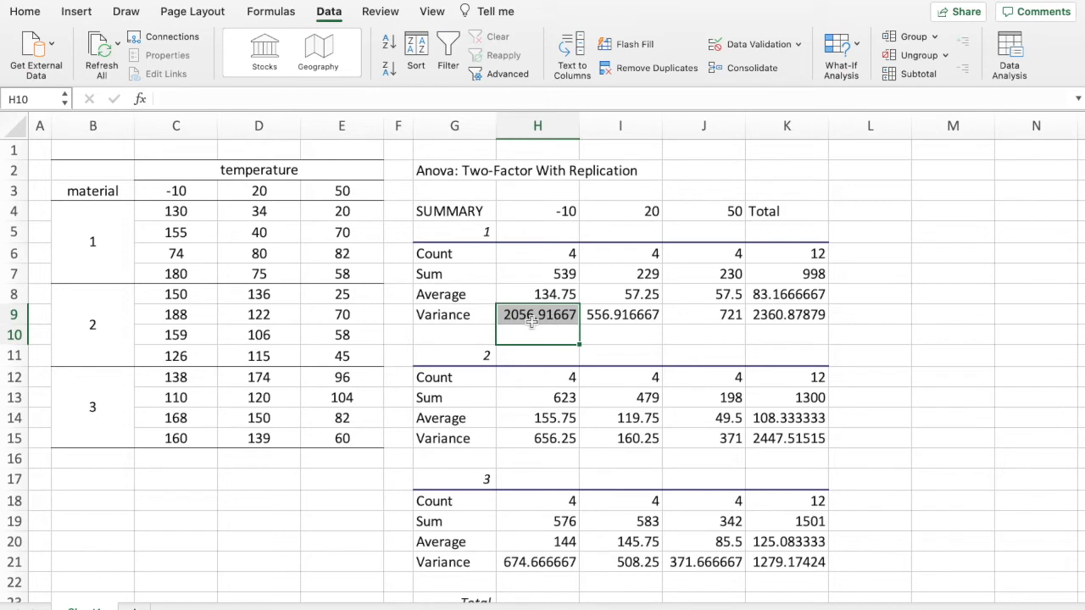
pyautogui.moveTo(555, 207)
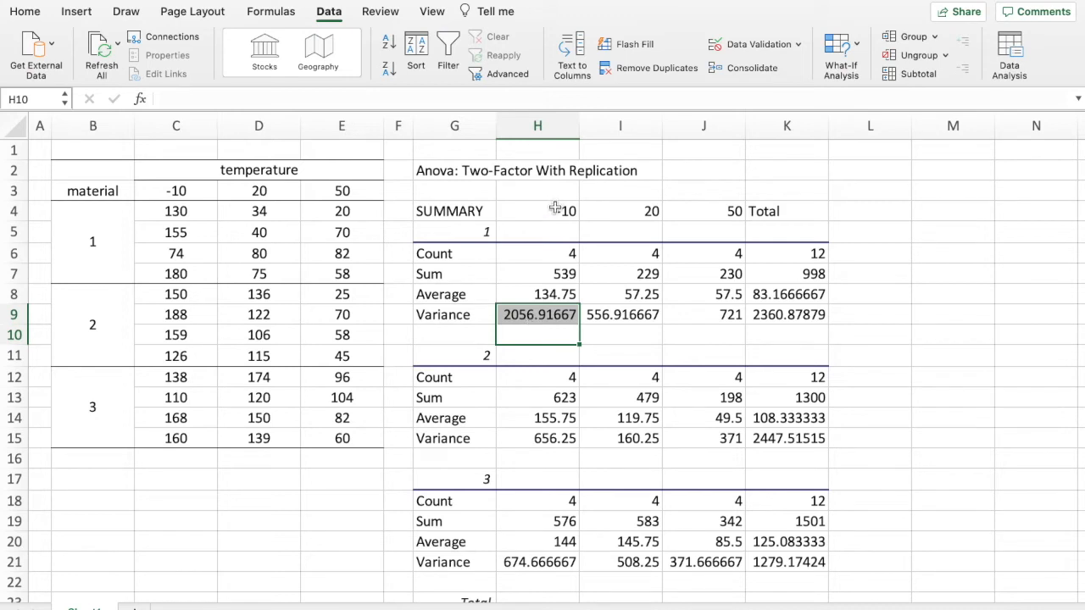
pyautogui.click(538, 210)
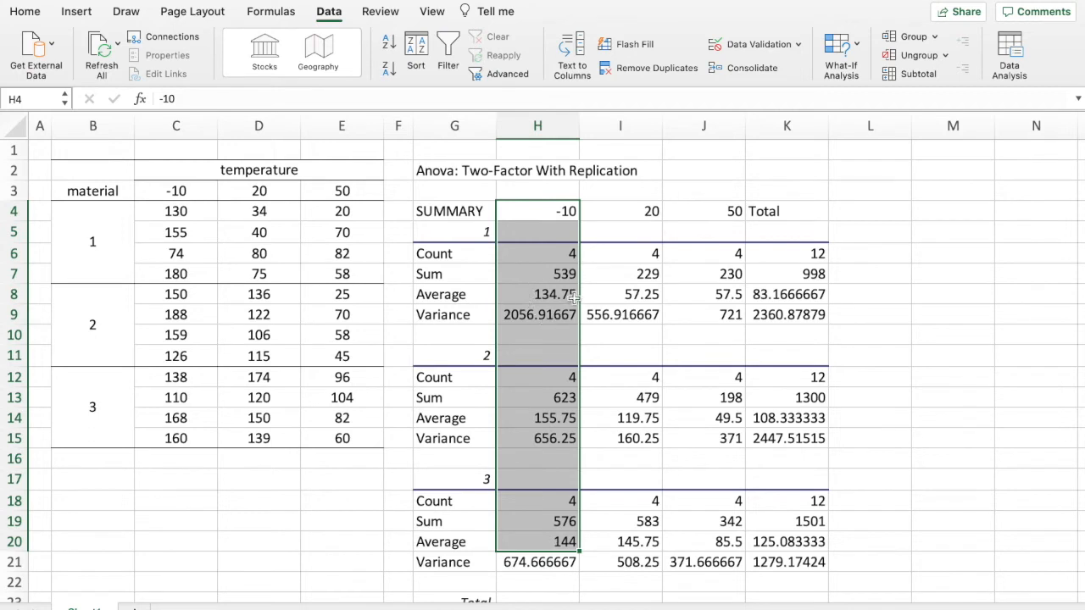
pyautogui.moveTo(539, 526)
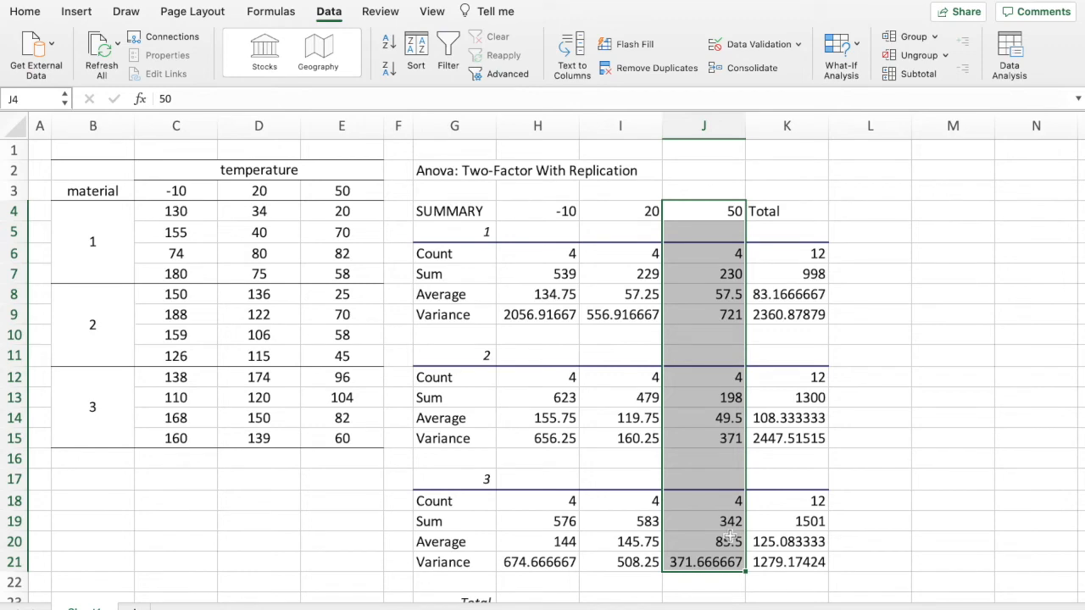
pyautogui.moveTo(807, 217)
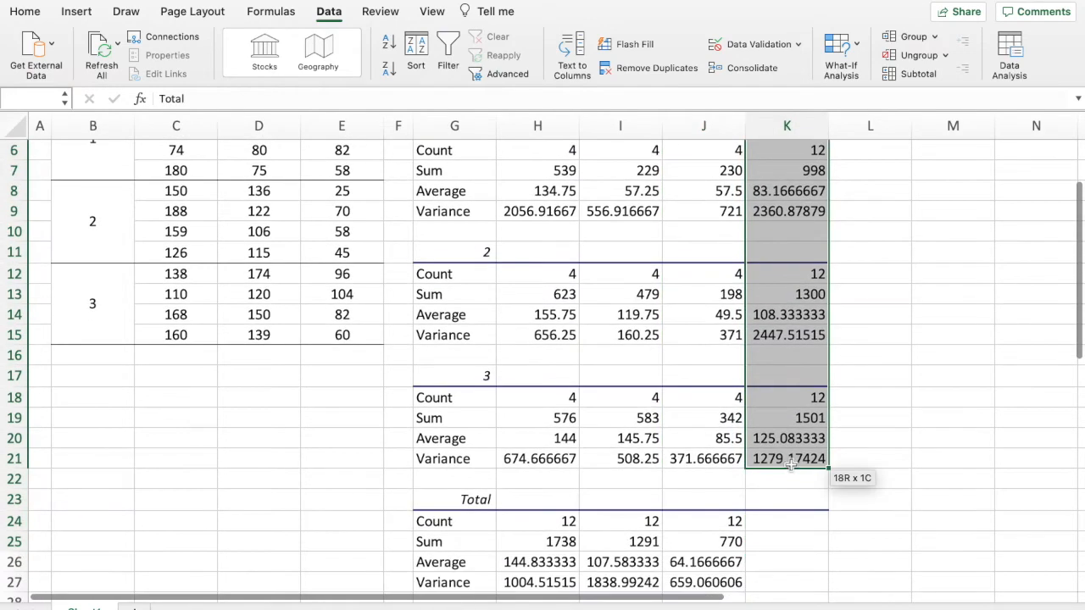
pyautogui.scroll(-3)
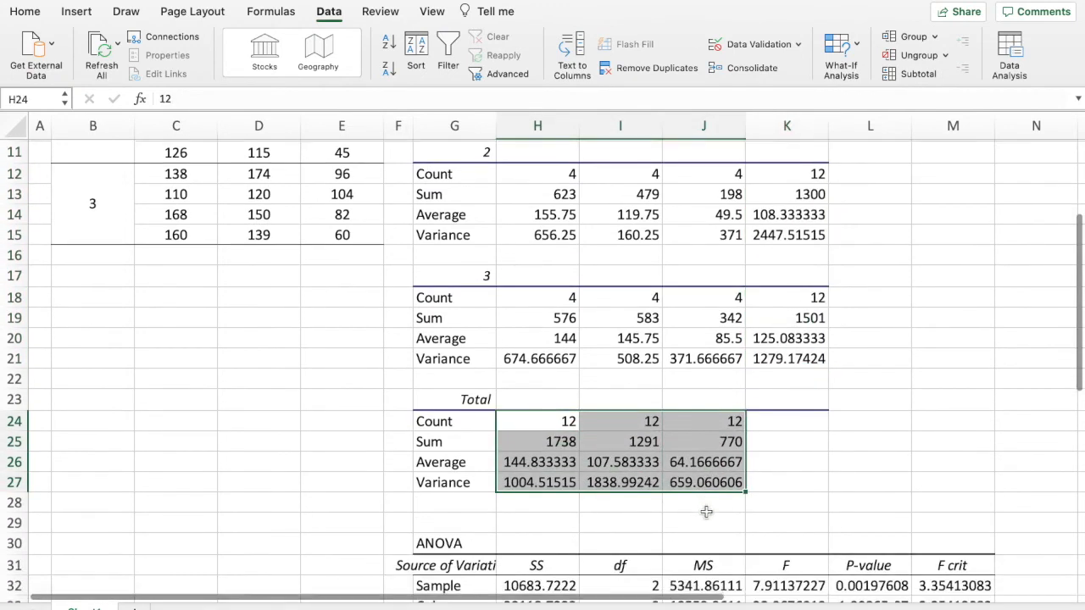
pyautogui.scroll(-3)
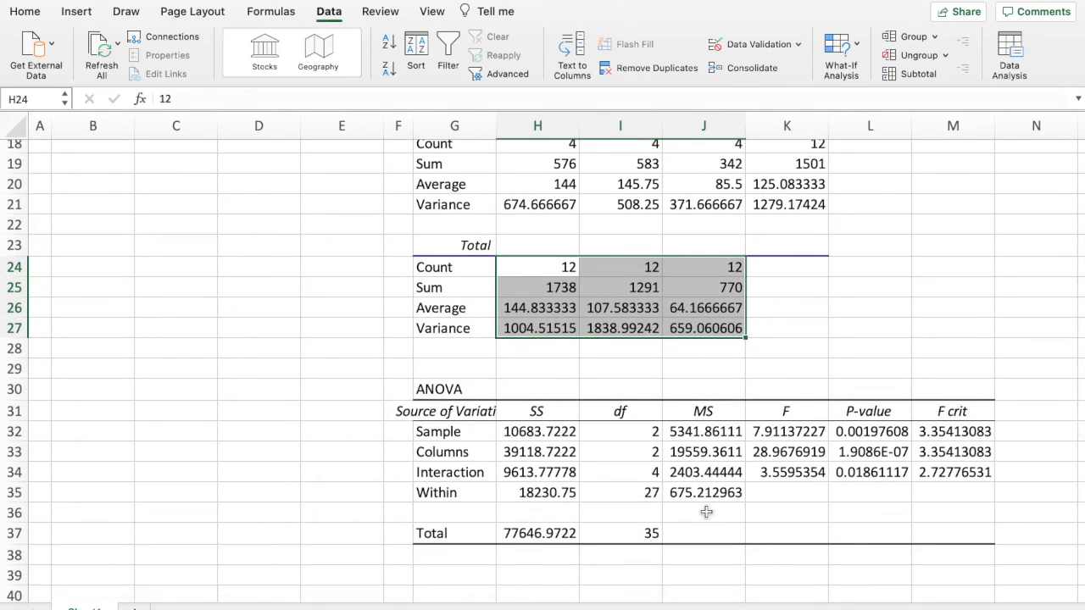
pyautogui.click(454, 432)
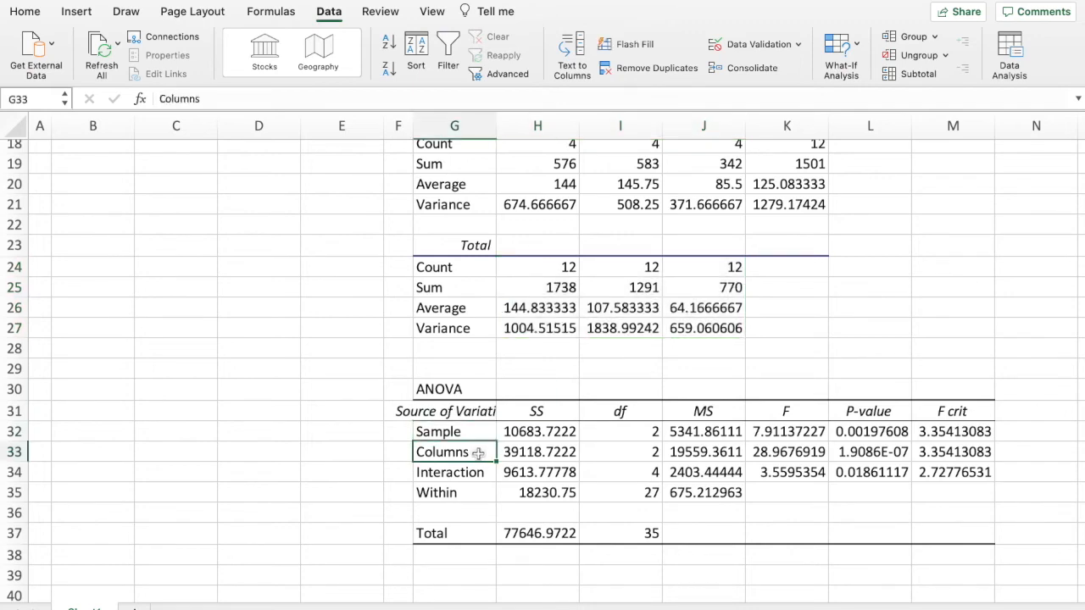
pyautogui.scroll(3)
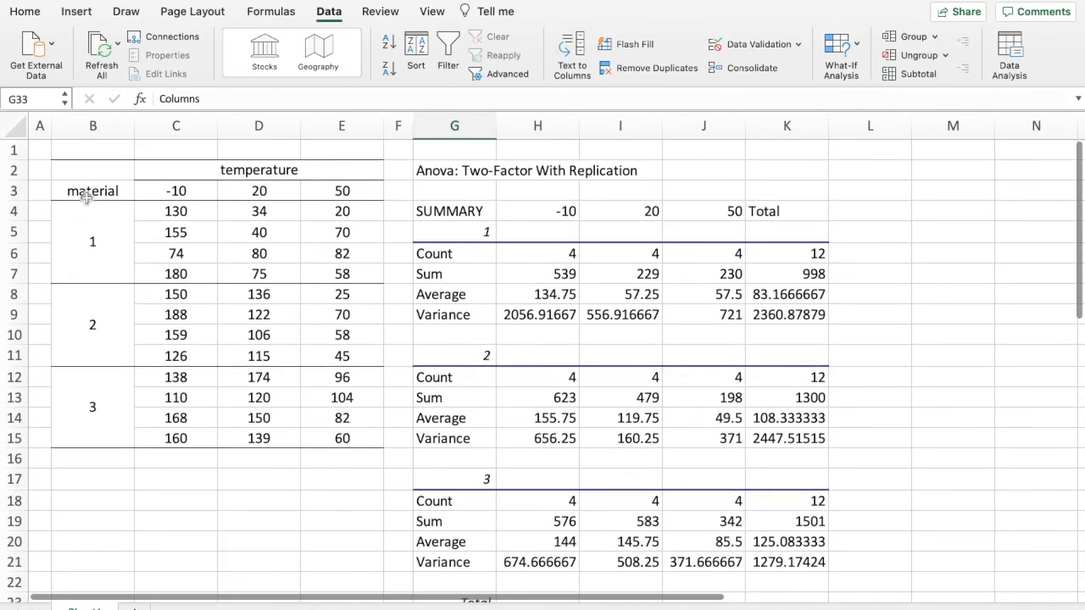
pyautogui.moveTo(329, 211)
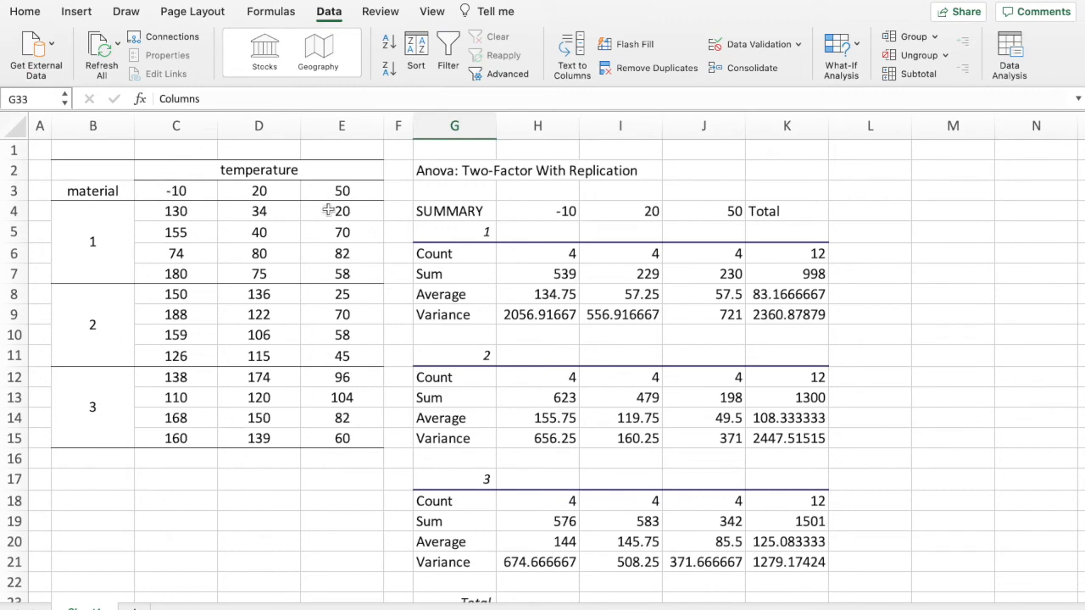
pyautogui.scroll(-3)
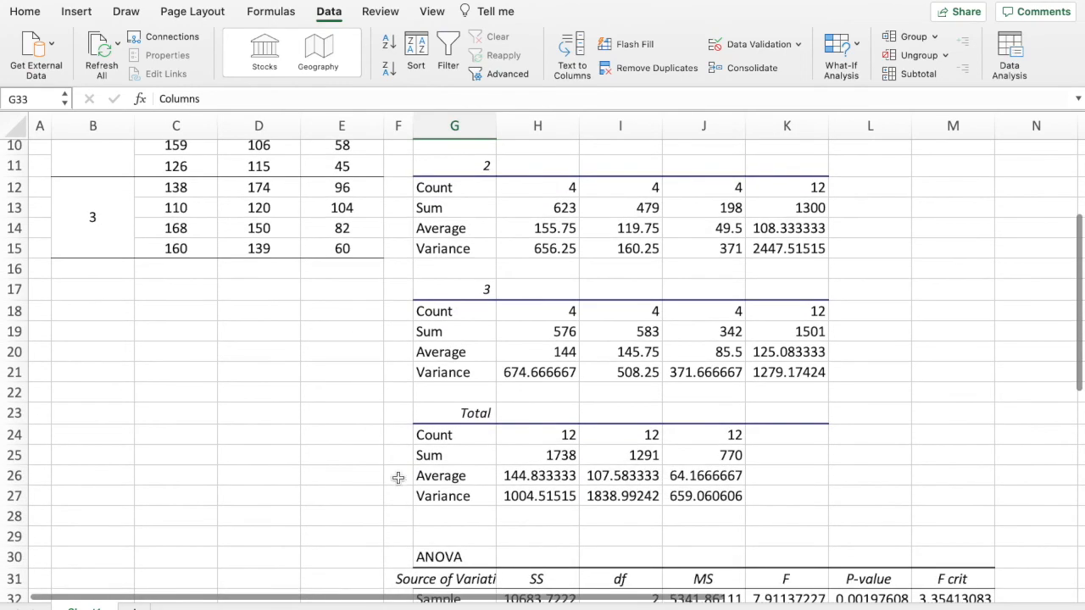
pyautogui.scroll(-3)
pyautogui.write('M')
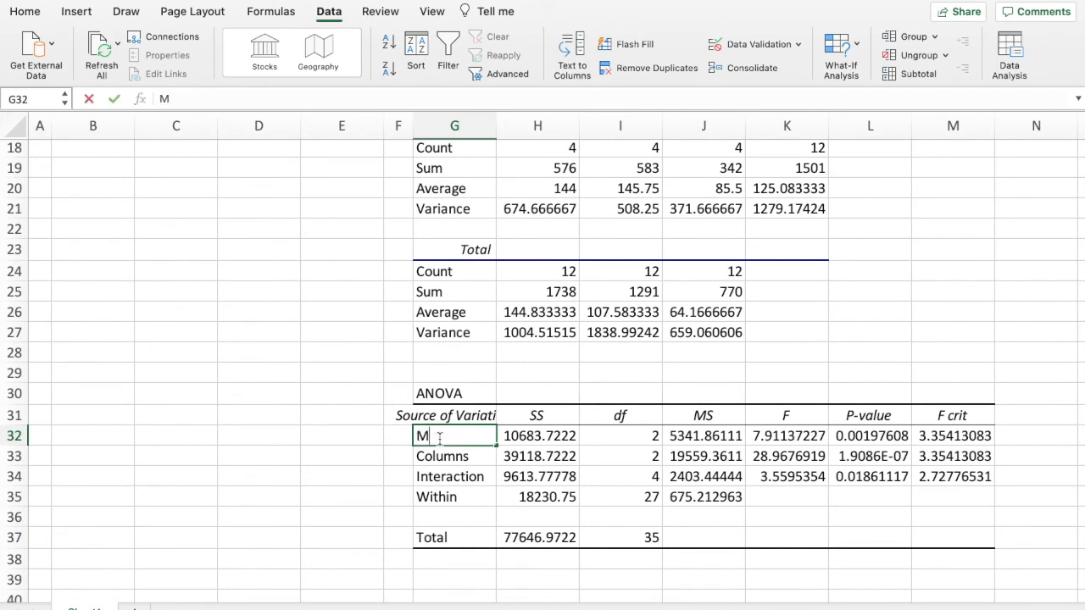
# Relabel the Sample row 'Material' and begin renaming Columns to 'Temper...'
pyautogui.write('aterial')
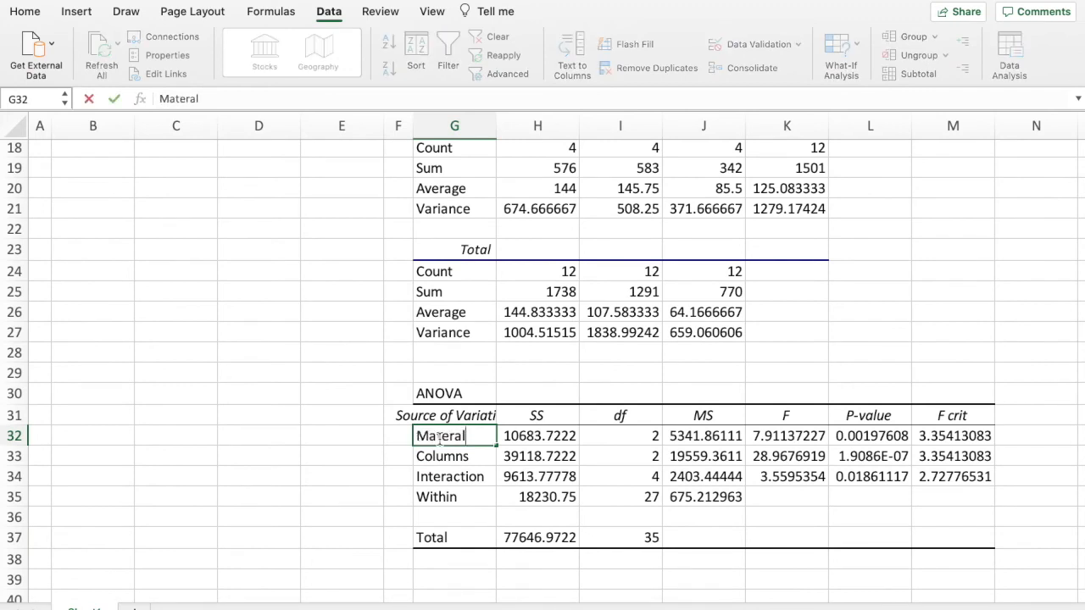
pyautogui.press('Backspace')
pyautogui.write('i')
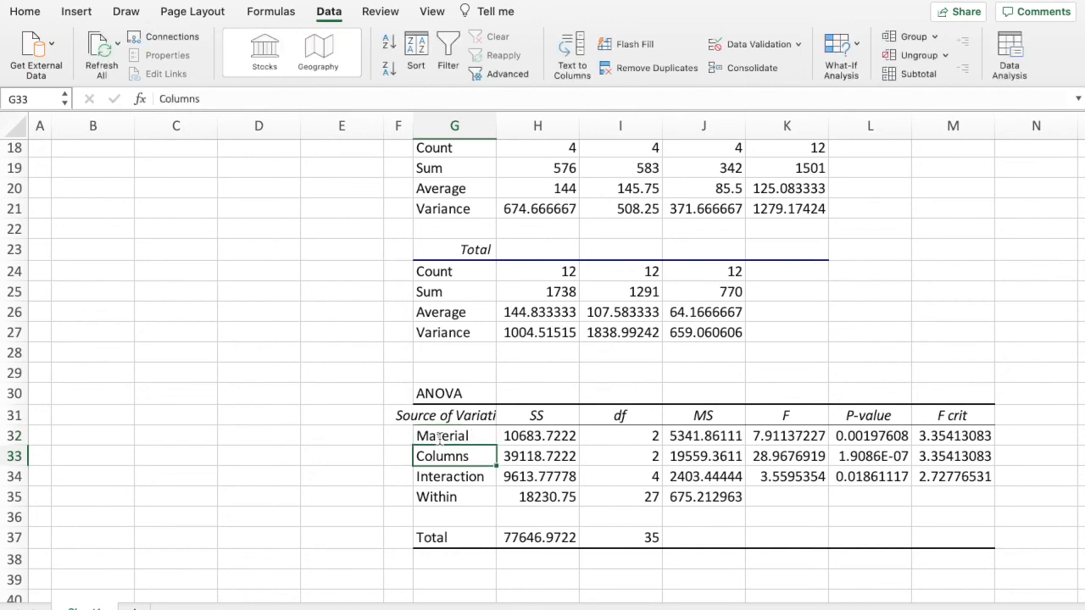
pyautogui.write('Temper')
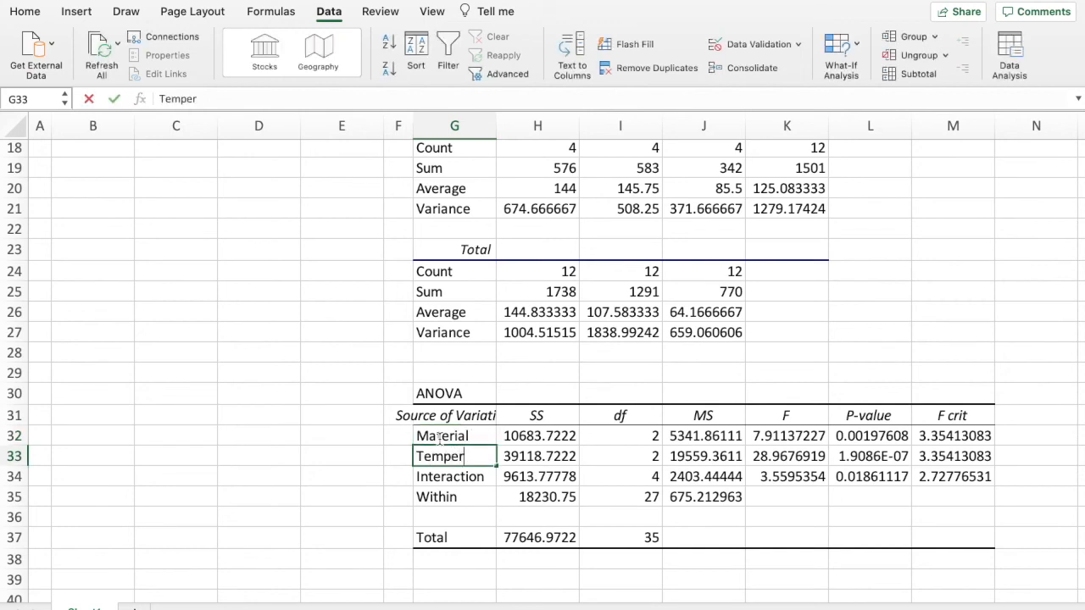